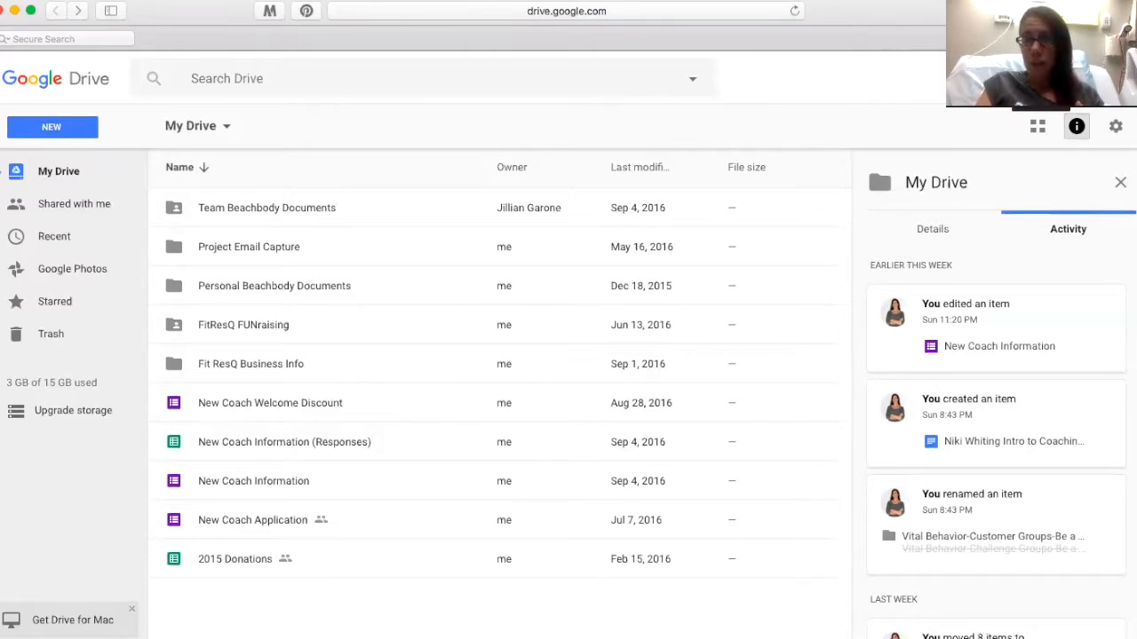
Step: Show the Google apps launcher with Gmail, Maps and Calendar from the top-right grid
left_click(1037, 125)
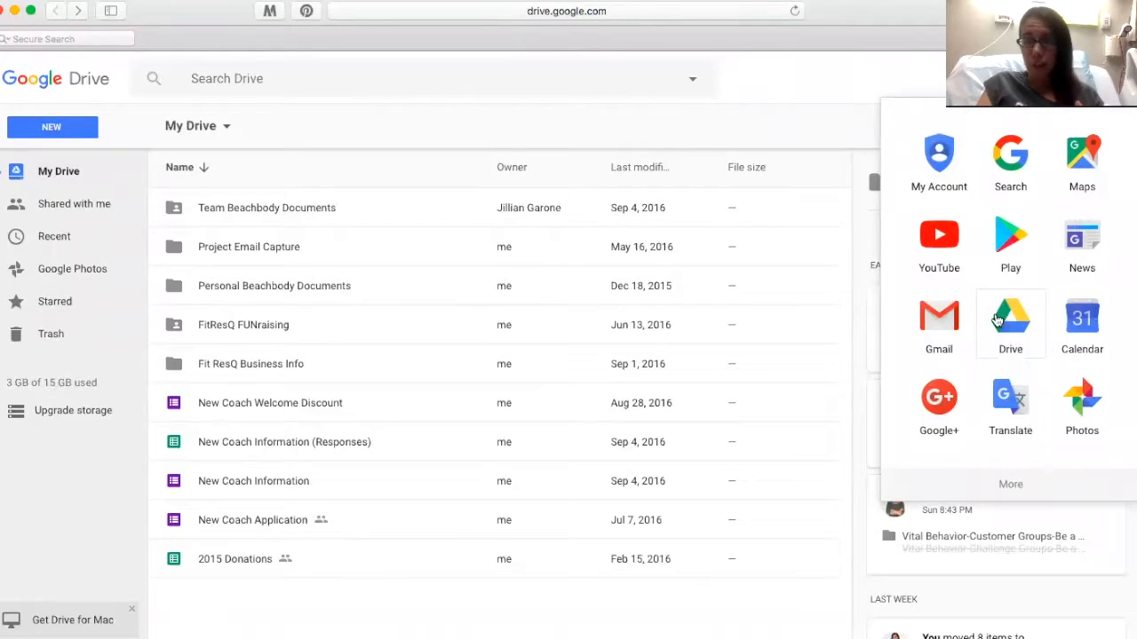
mouse_move(684, 121)
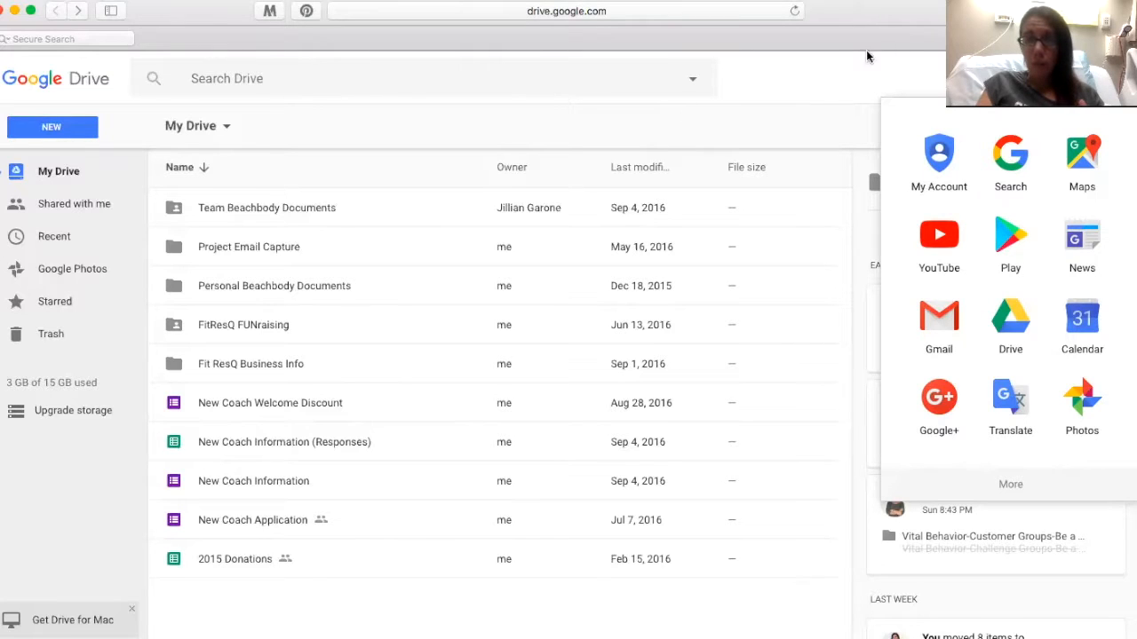
mouse_move(788, 102)
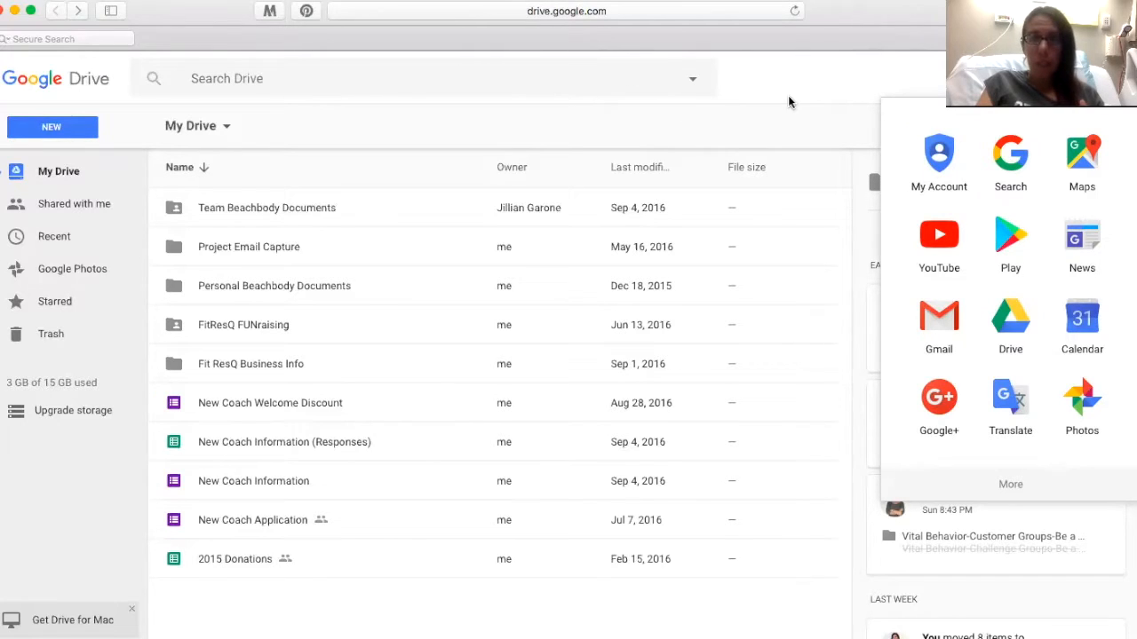
Step: Close the Google apps launcher, leaving the My Drive list and activity panel
left_click(1076, 124)
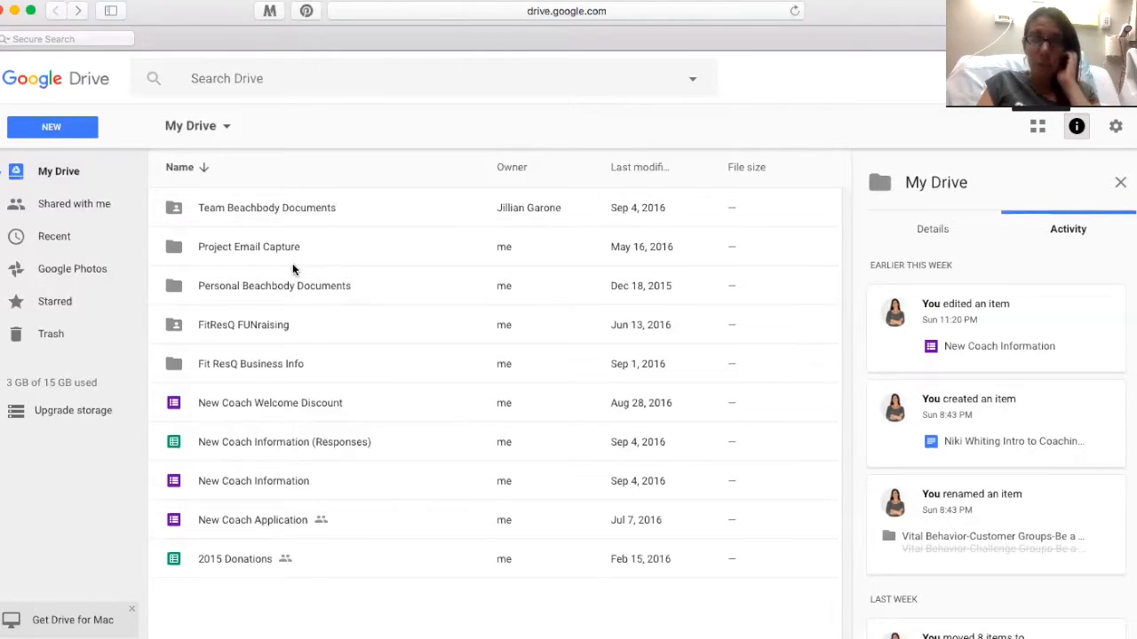
mouse_move(302, 229)
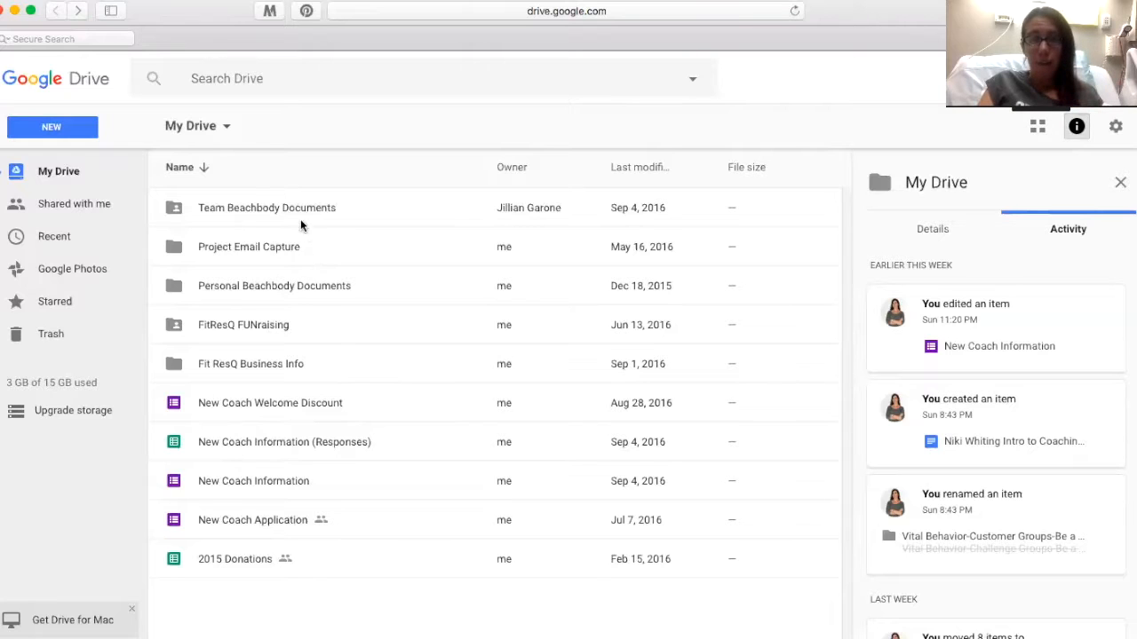
mouse_move(301, 210)
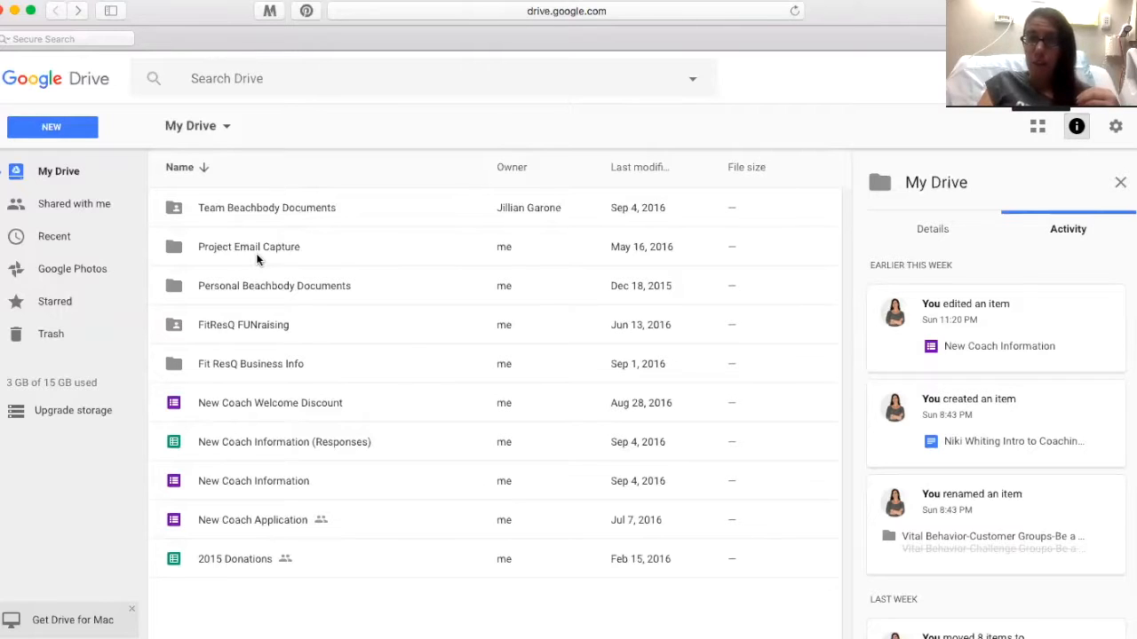
mouse_move(258, 285)
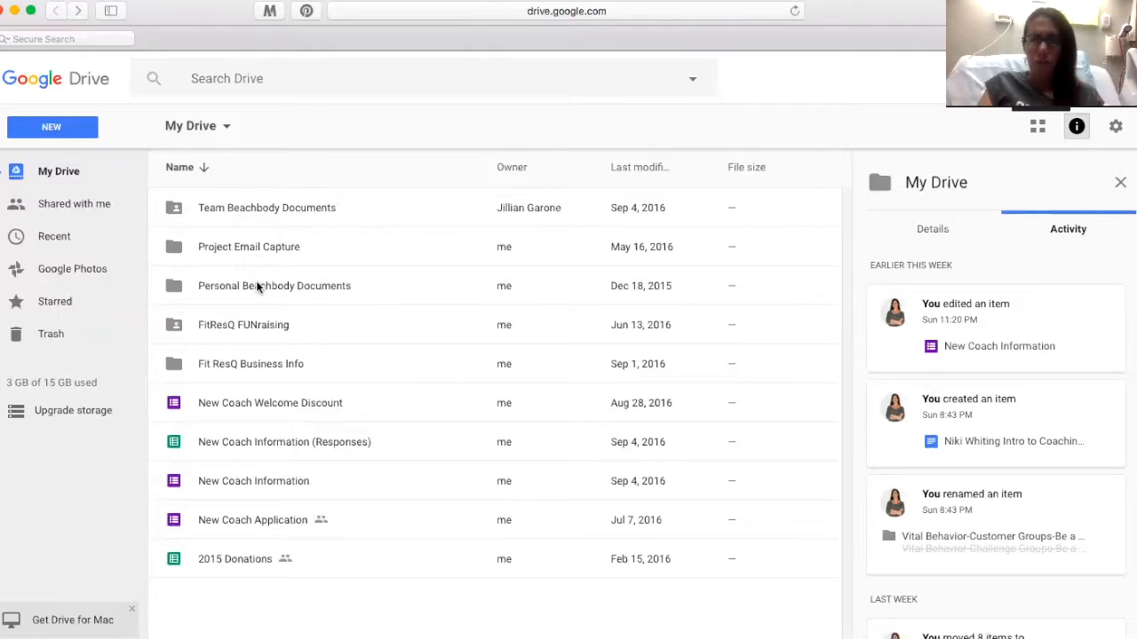
mouse_move(255, 334)
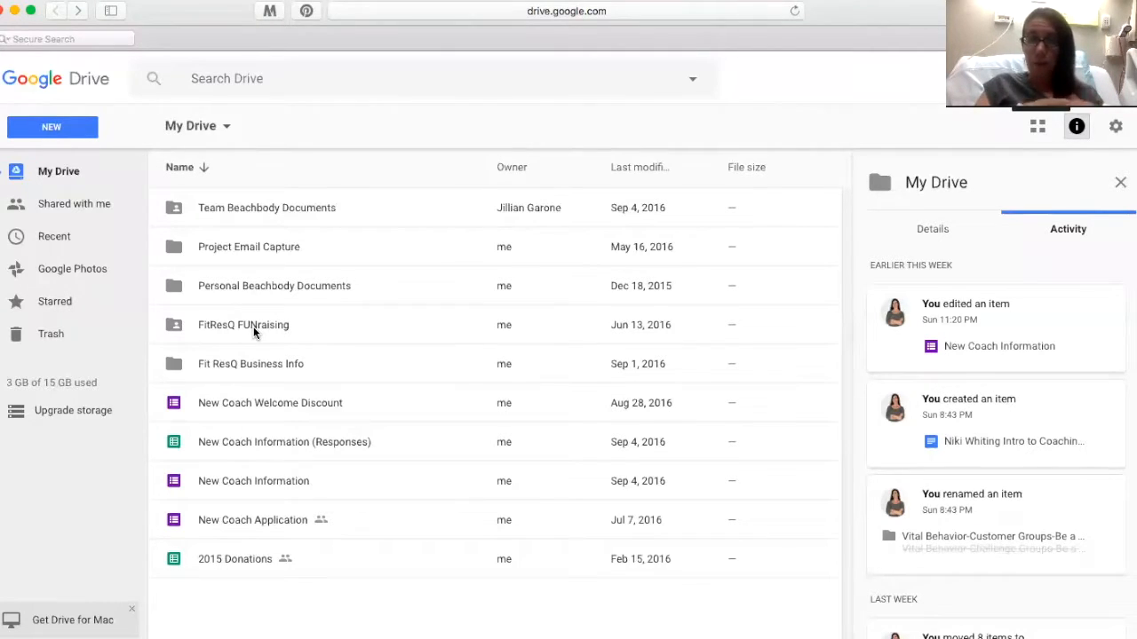
mouse_move(274, 371)
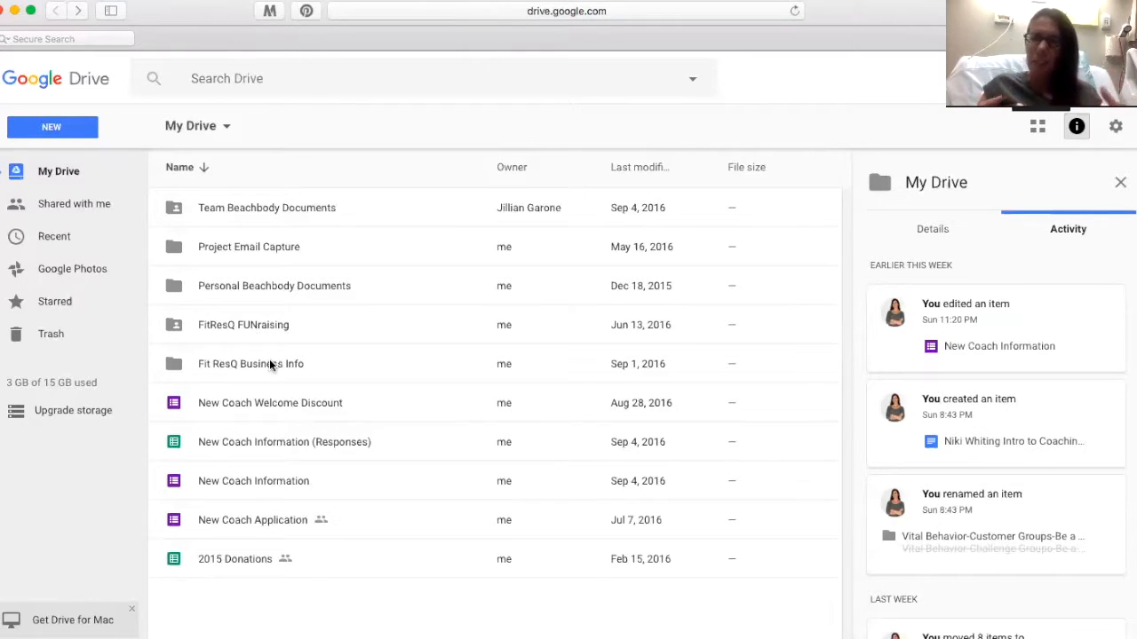
mouse_move(324, 506)
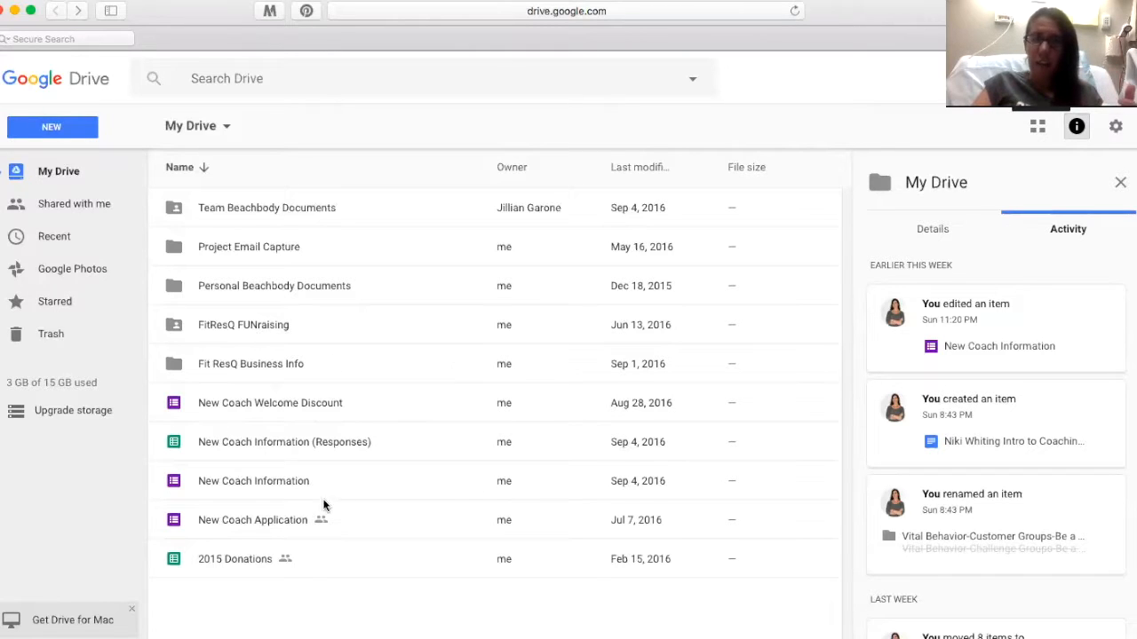
mouse_move(296, 412)
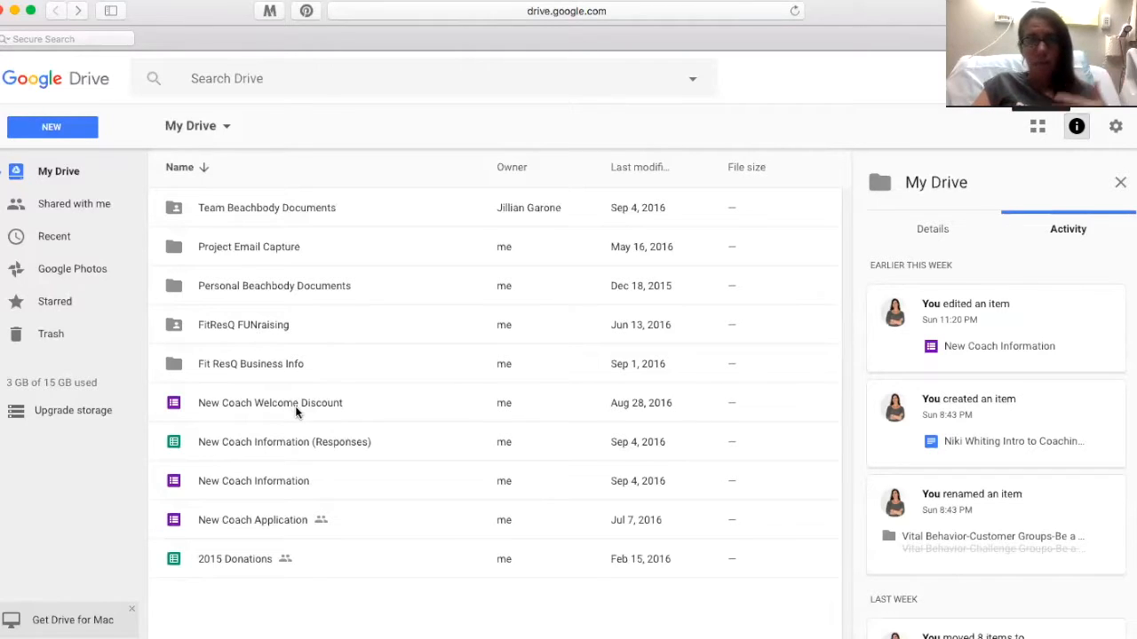
mouse_move(270, 410)
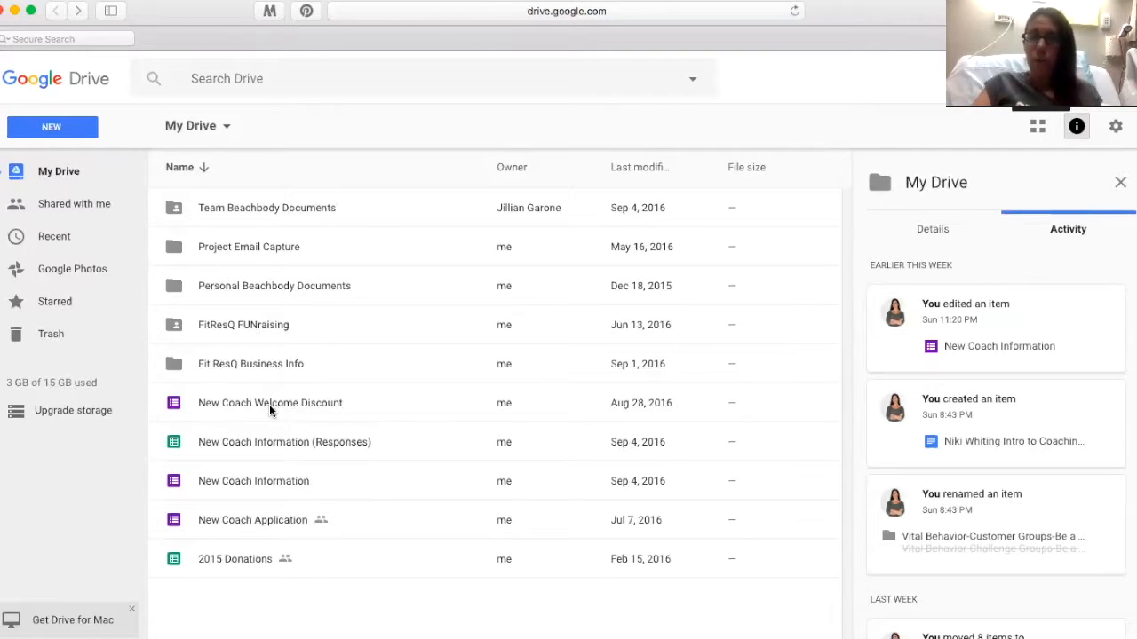
mouse_move(287, 512)
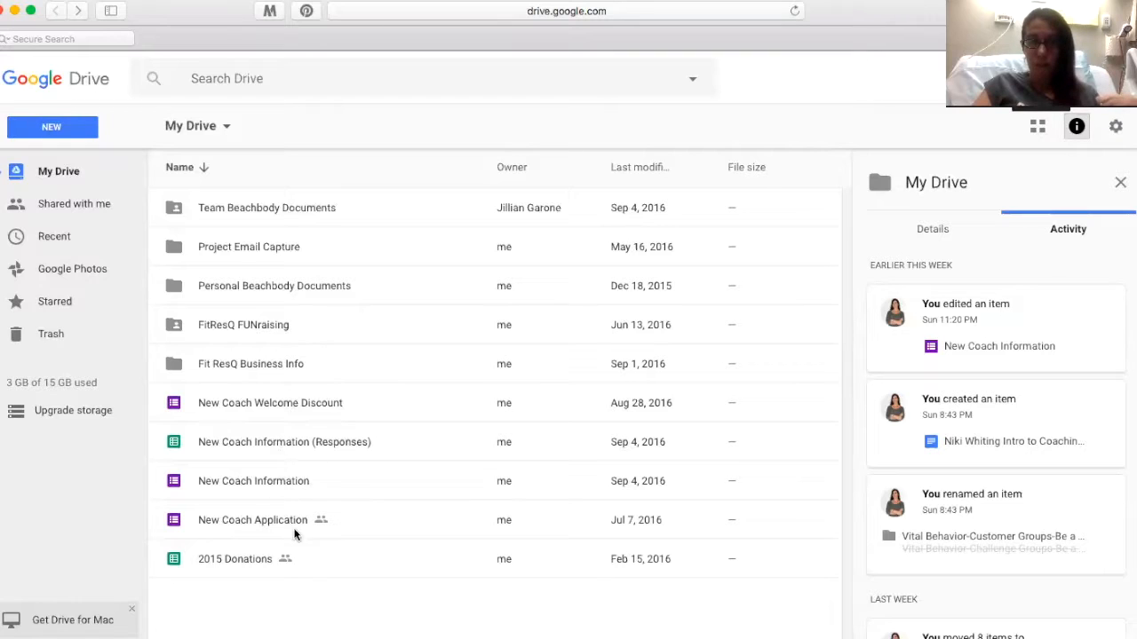
mouse_move(283, 497)
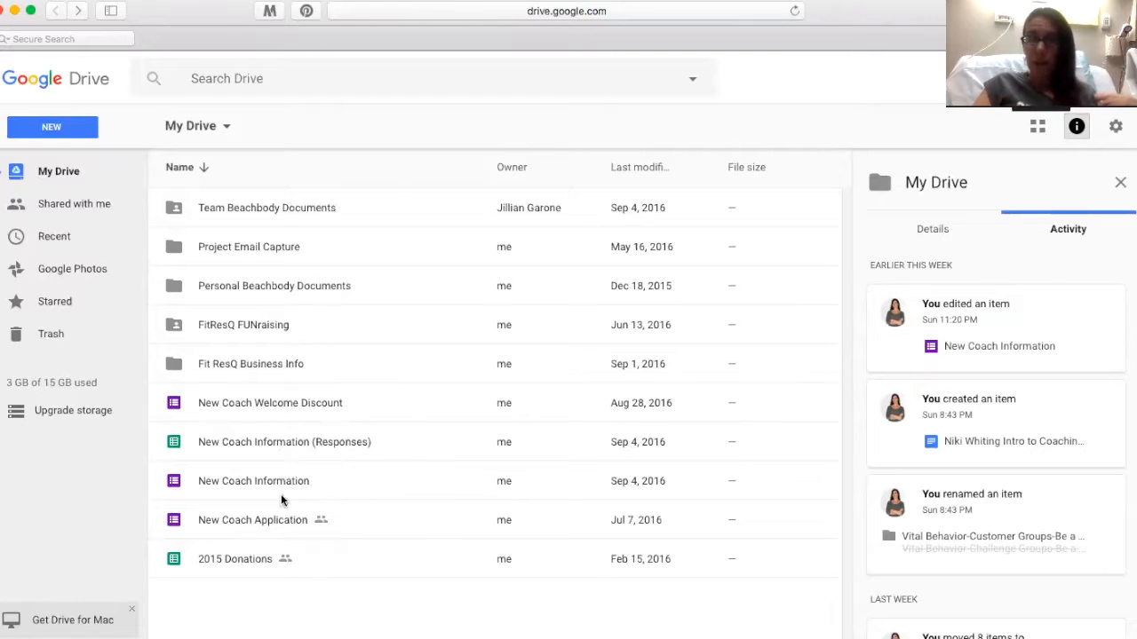
mouse_move(284, 459)
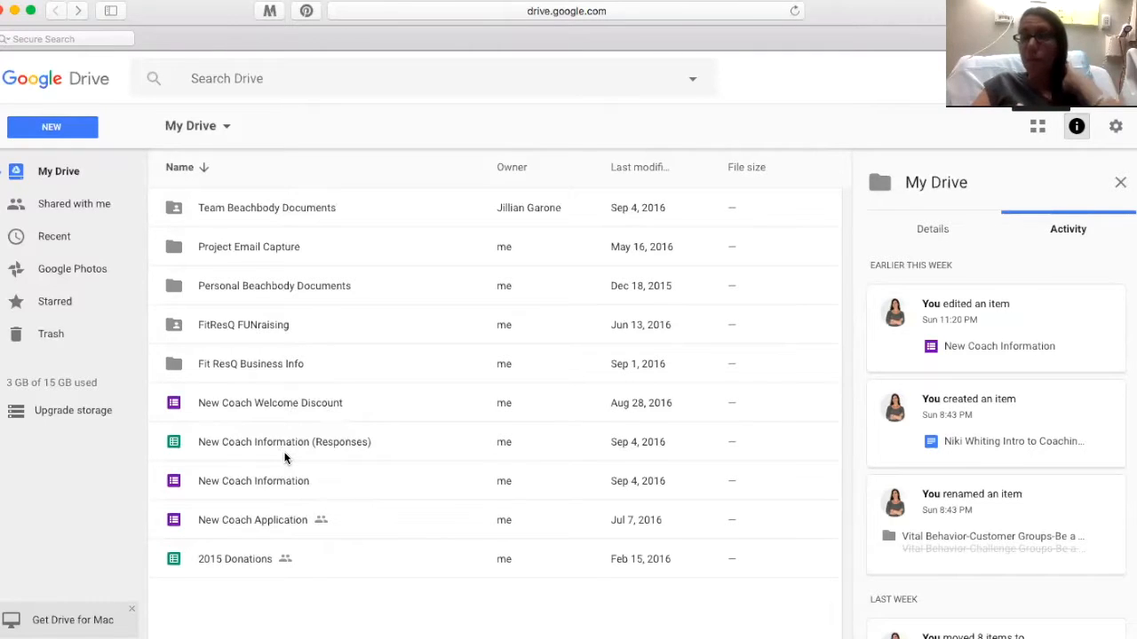
mouse_move(298, 401)
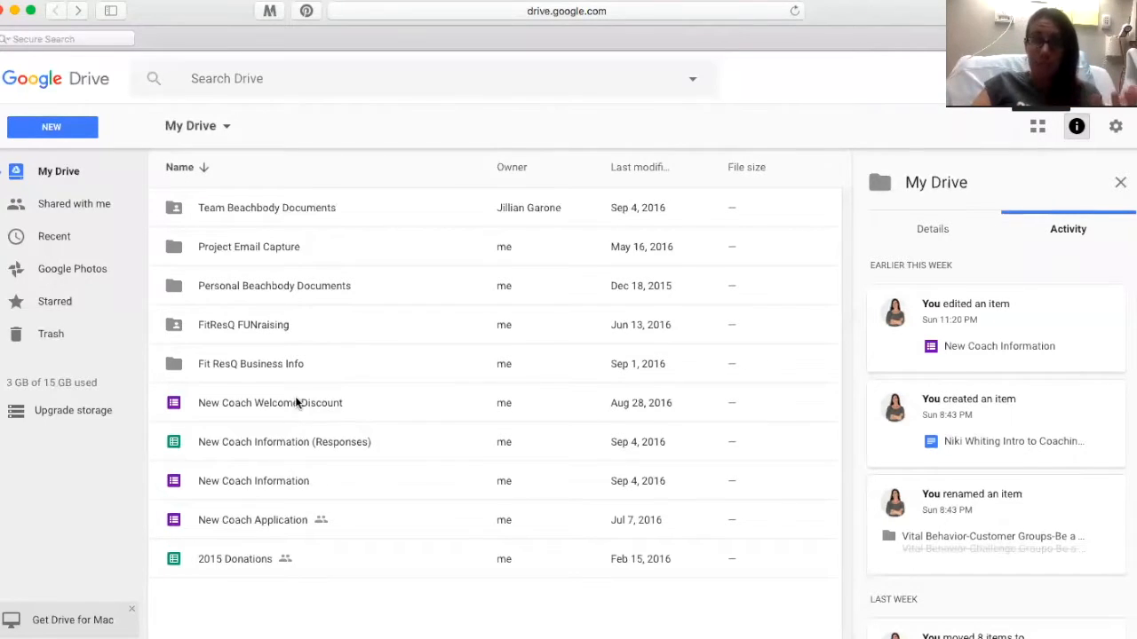
mouse_move(298, 494)
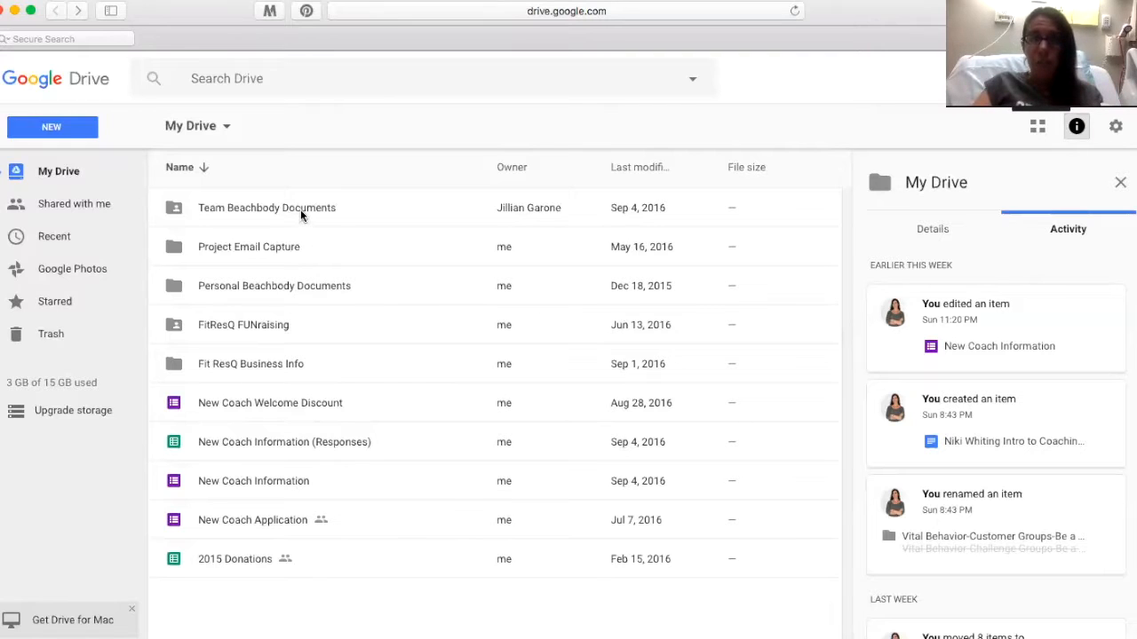
left_click(266, 206)
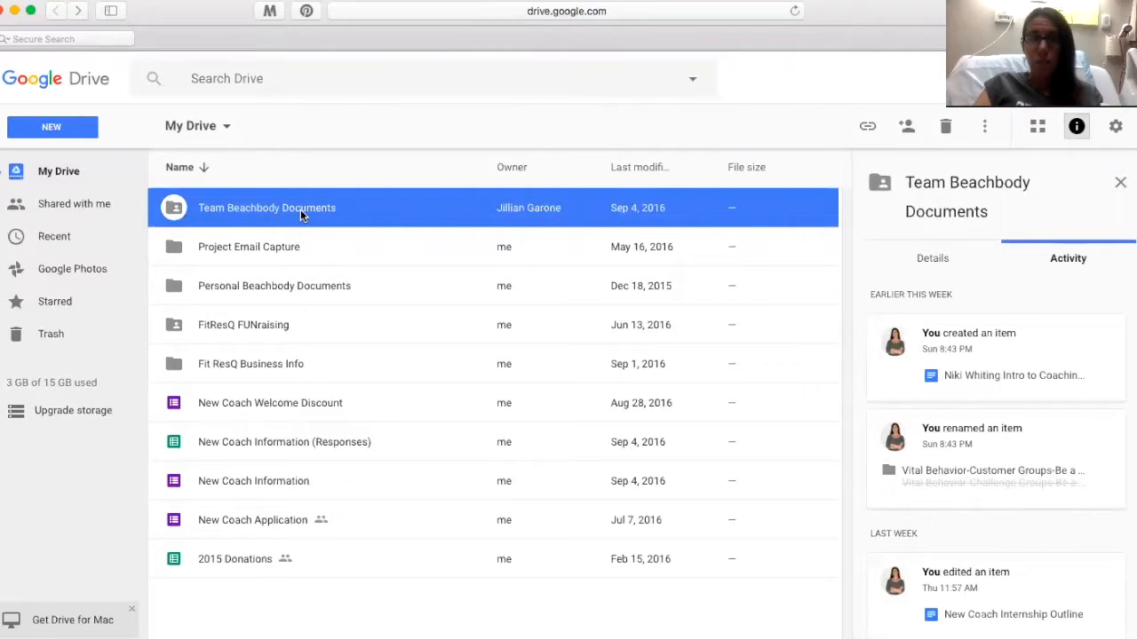
double_click(267, 206)
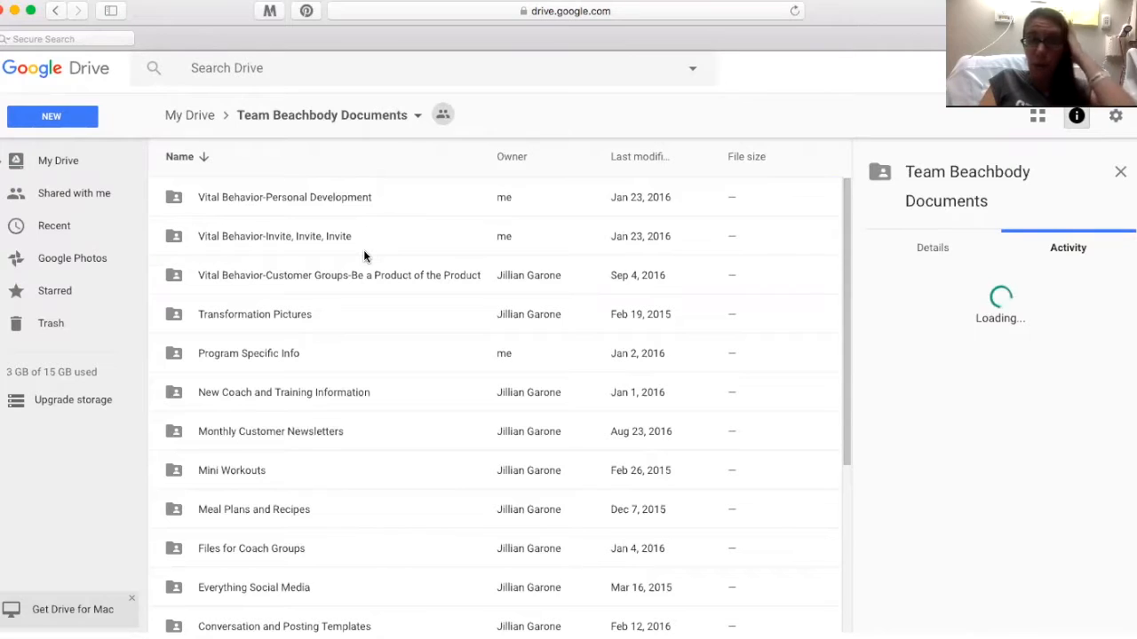
mouse_move(394, 288)
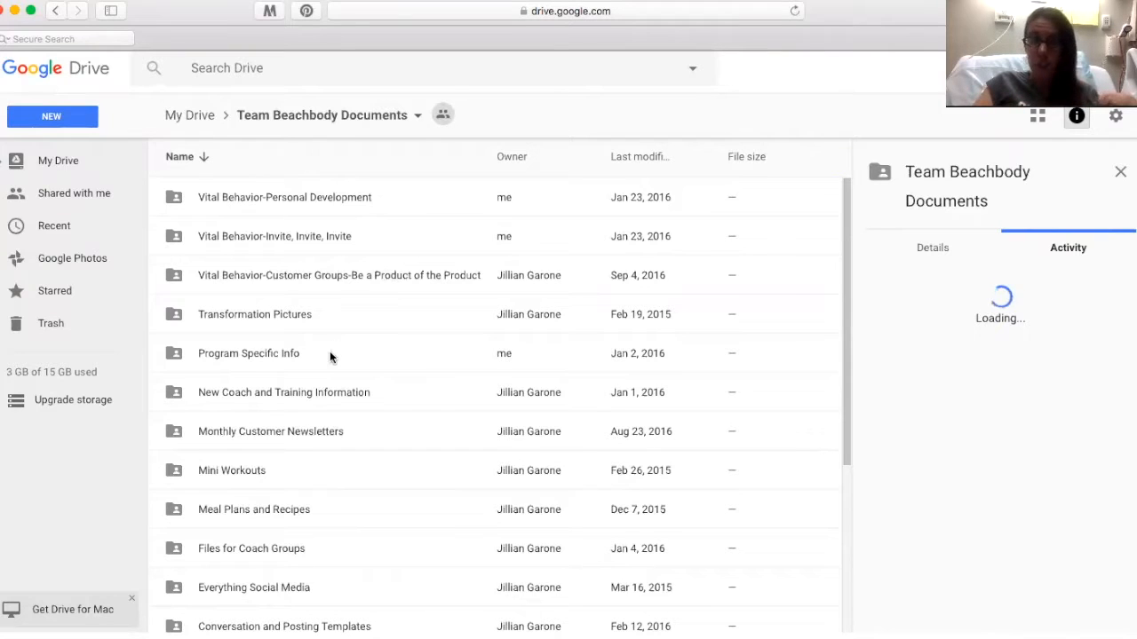
mouse_move(325, 408)
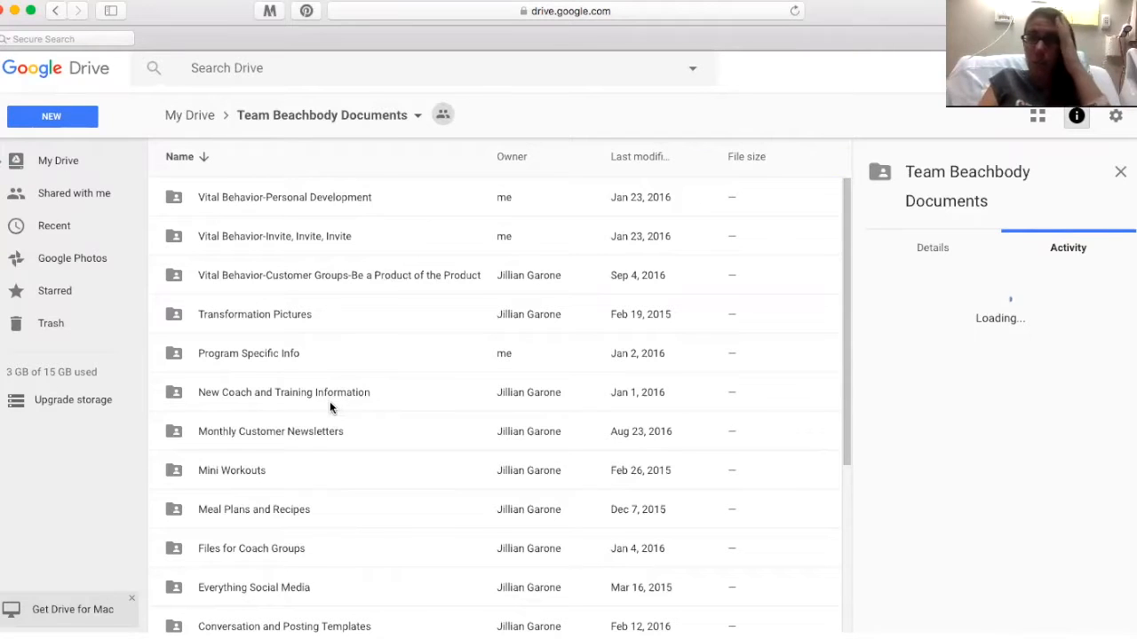
mouse_move(355, 507)
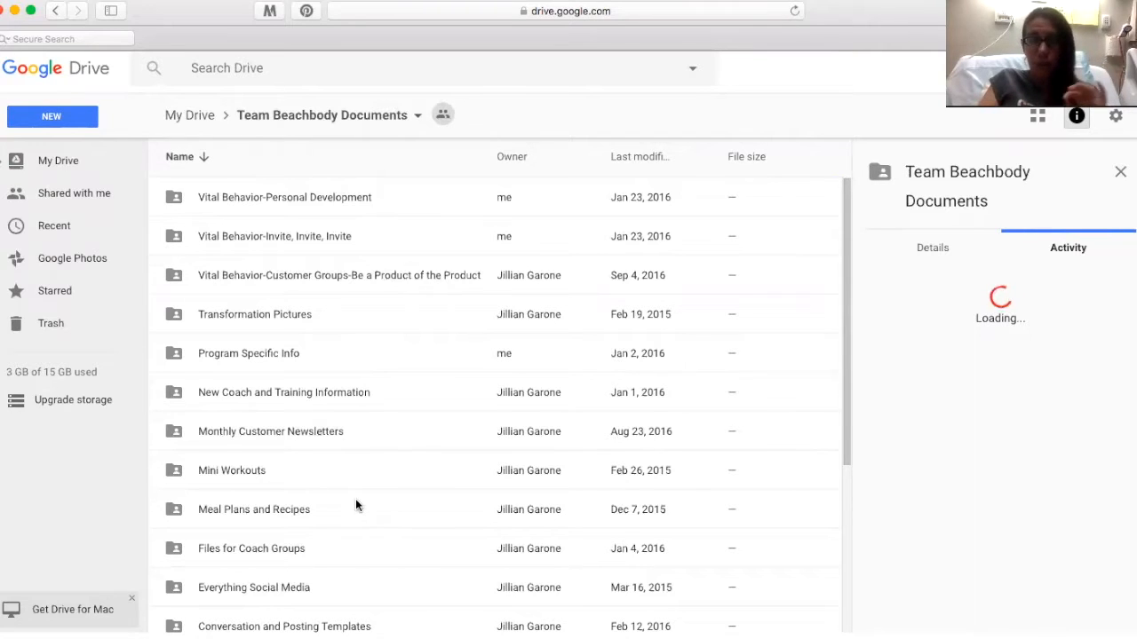
Step: Select Everything Social Media, Meal Plans and Recipes, Files for Coach Groups, Posting Templates and Call Recordings to view their activity
left_click(254, 465)
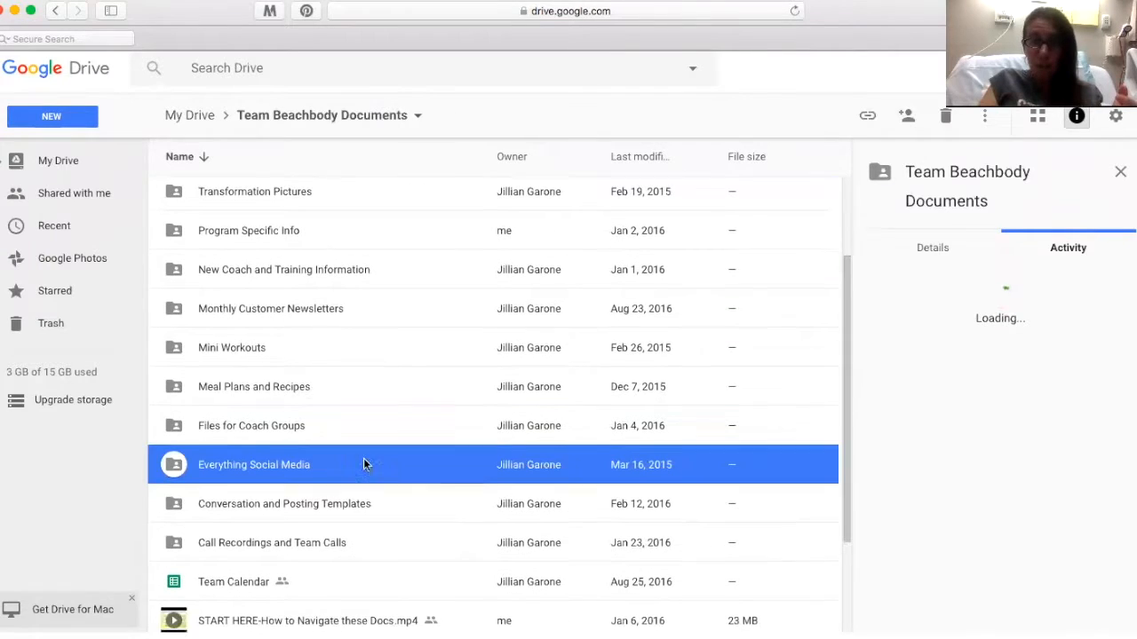
left_click(254, 384)
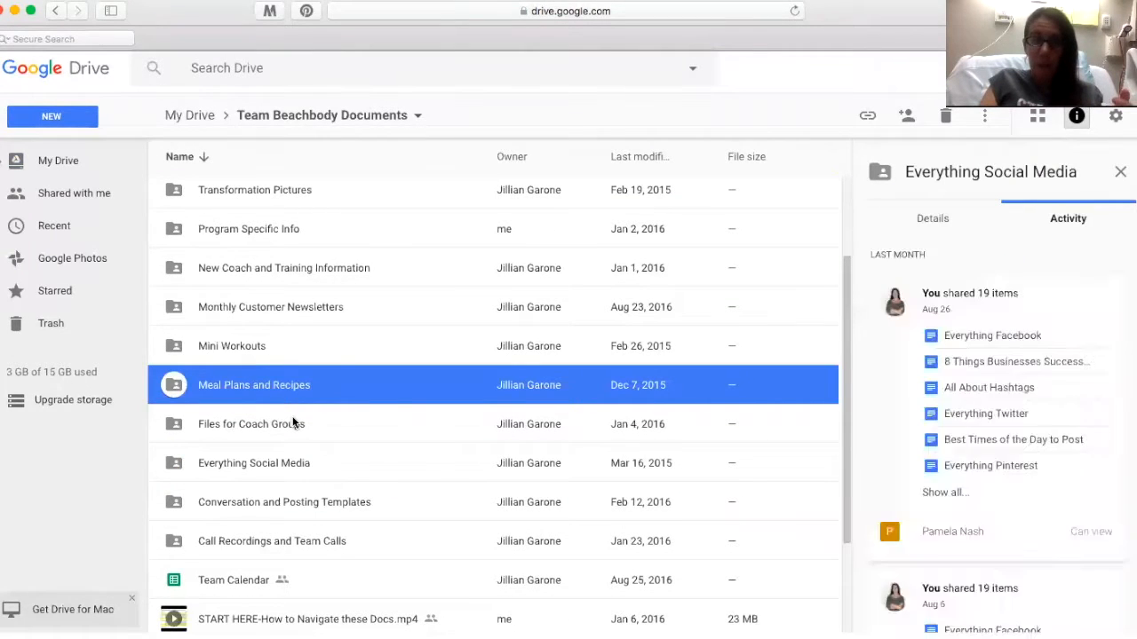
left_click(253, 422)
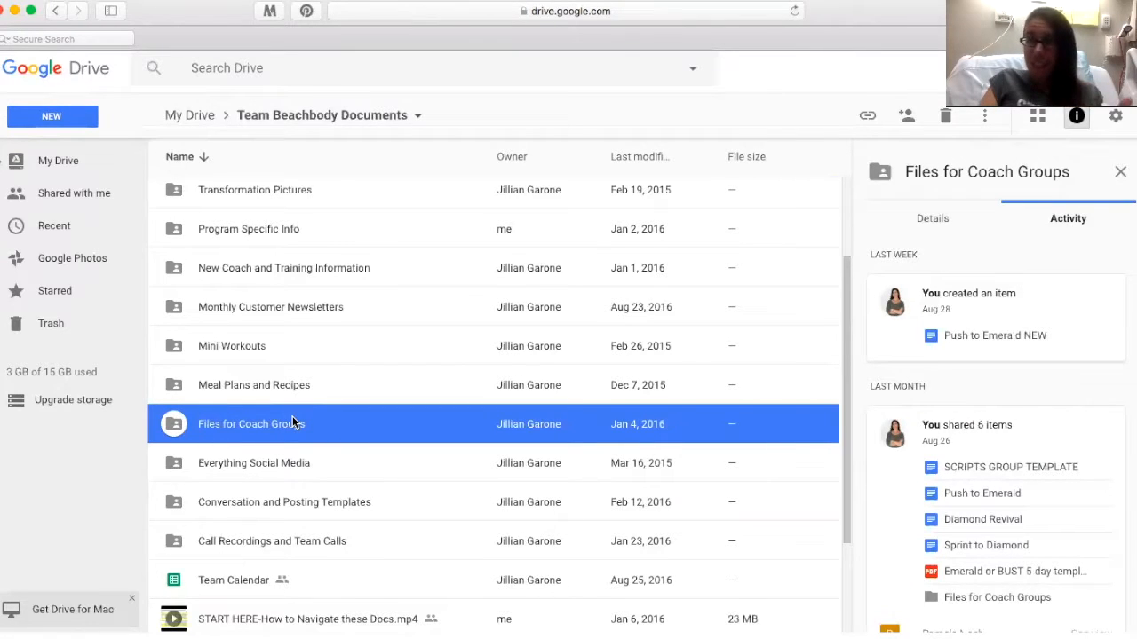
mouse_move(288, 462)
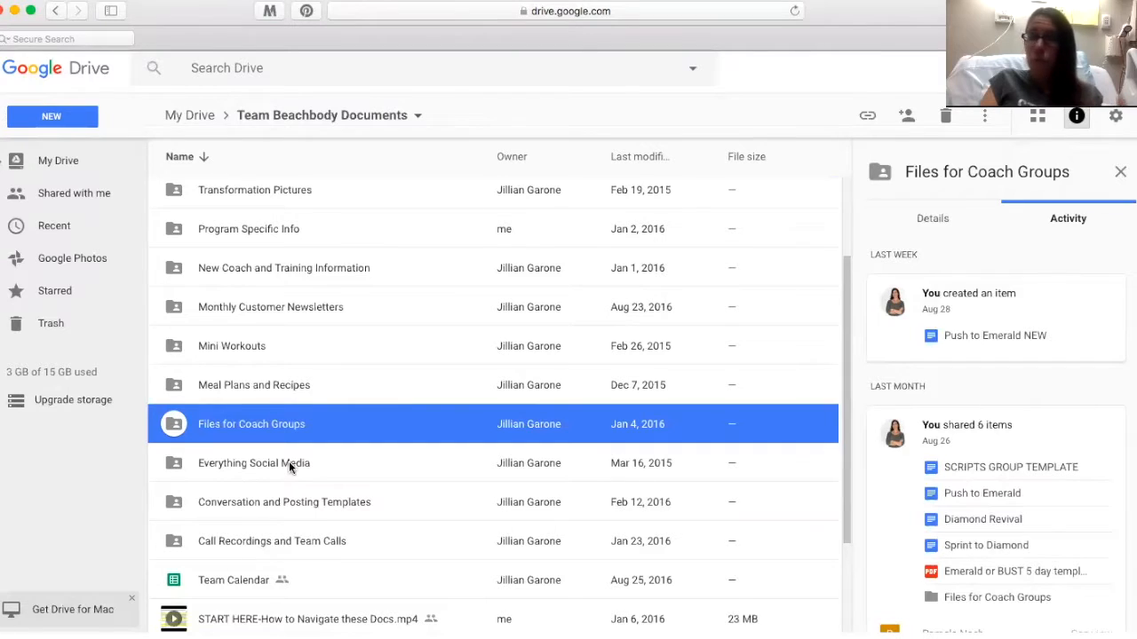
mouse_move(295, 508)
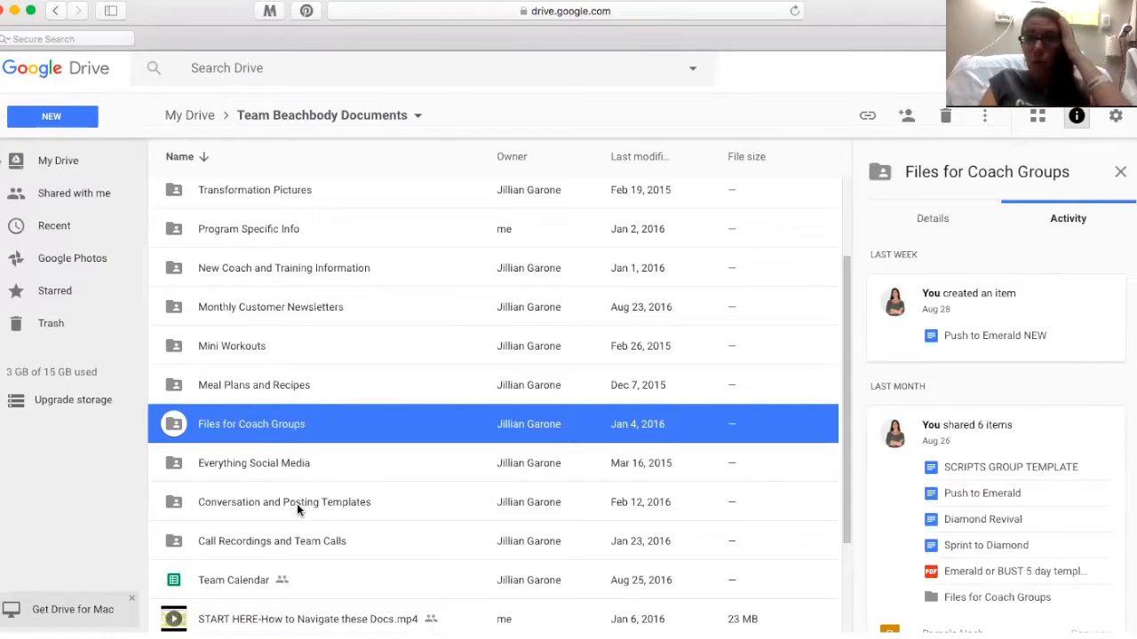
left_click(284, 501)
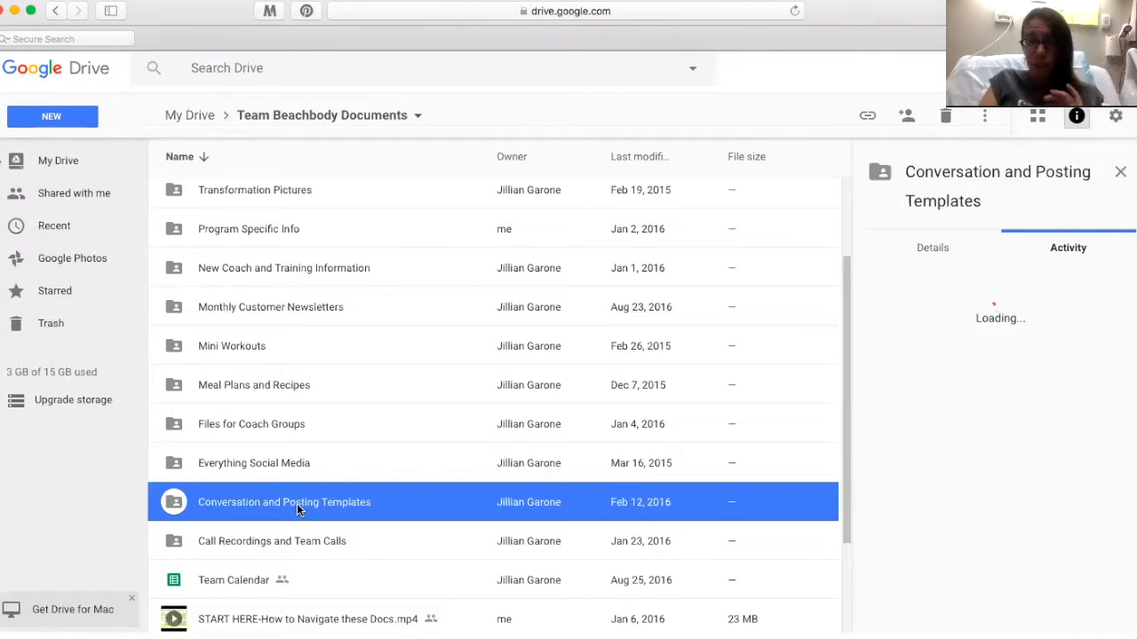
left_click(271, 540)
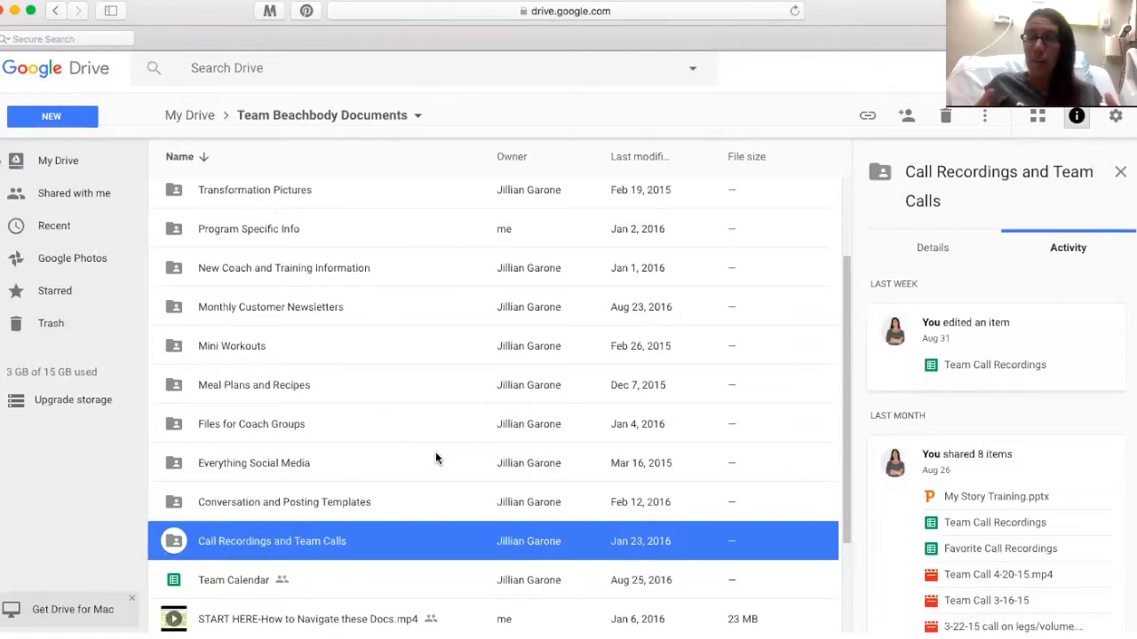
Step: Select Team Calendar, Challengers and Websites, then the START HERE navigation video to view their sharing history
scroll("down", 3)
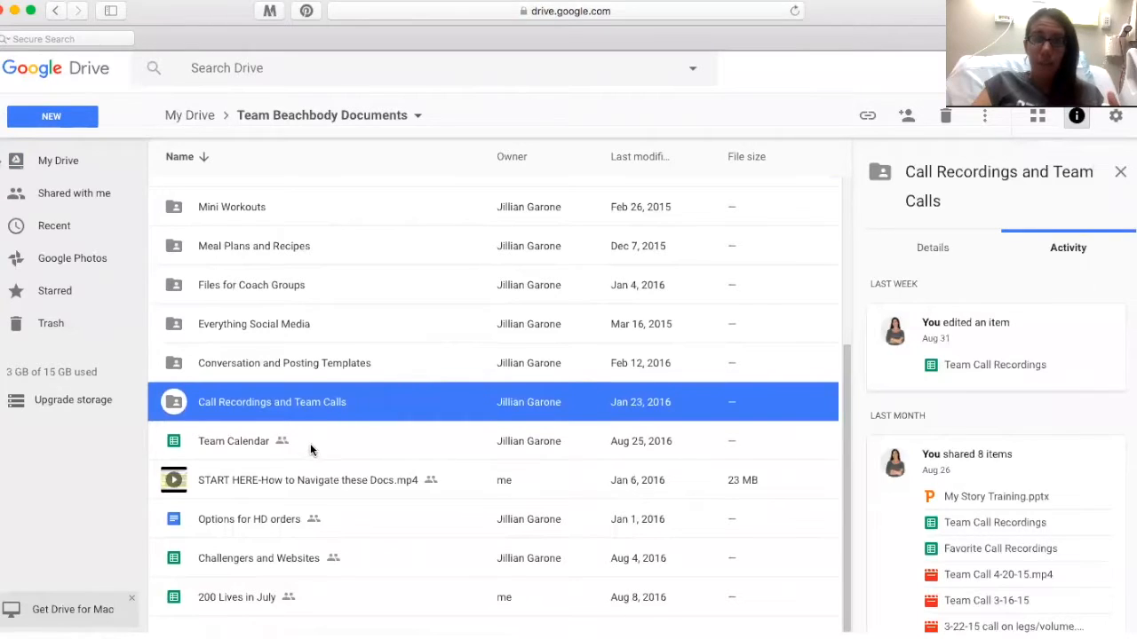
left_click(234, 440)
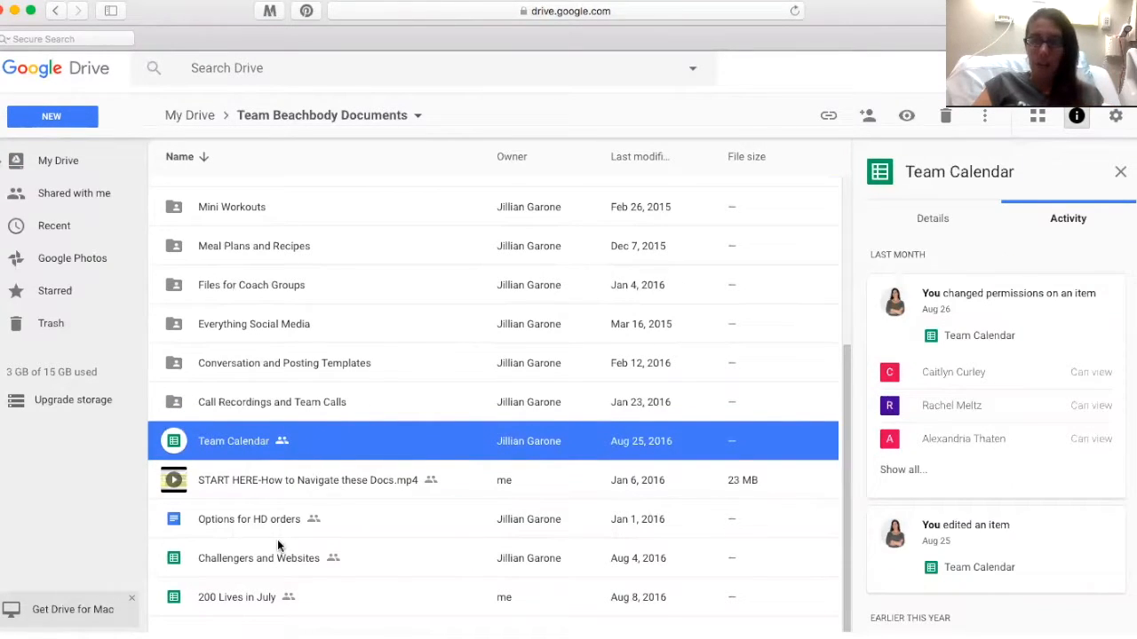
mouse_move(298, 524)
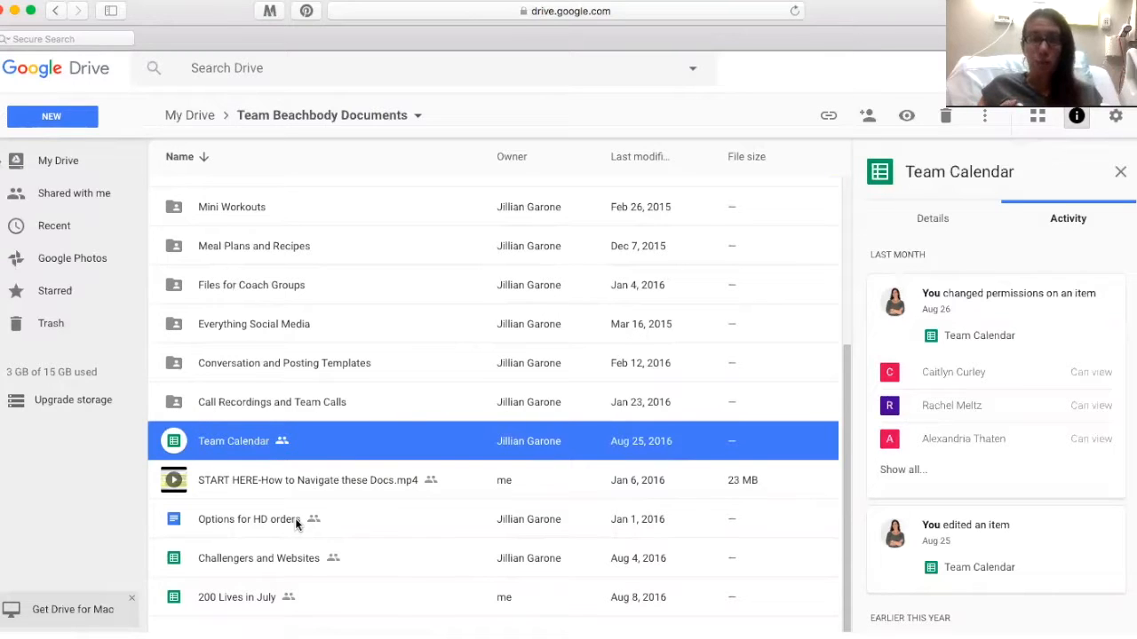
mouse_move(320, 565)
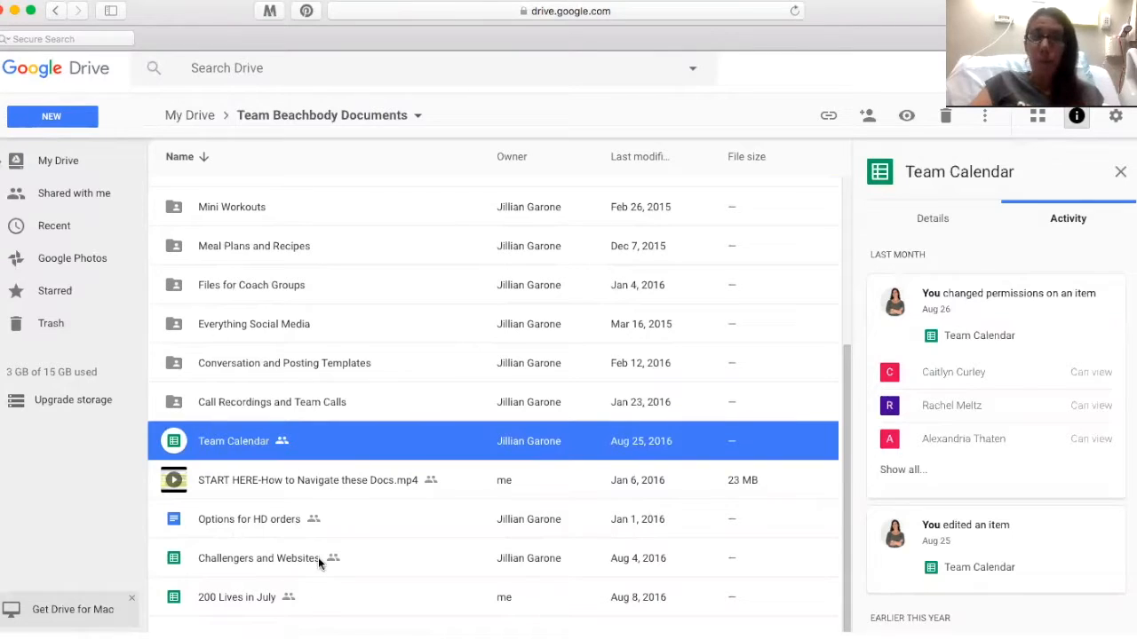
left_click(260, 557)
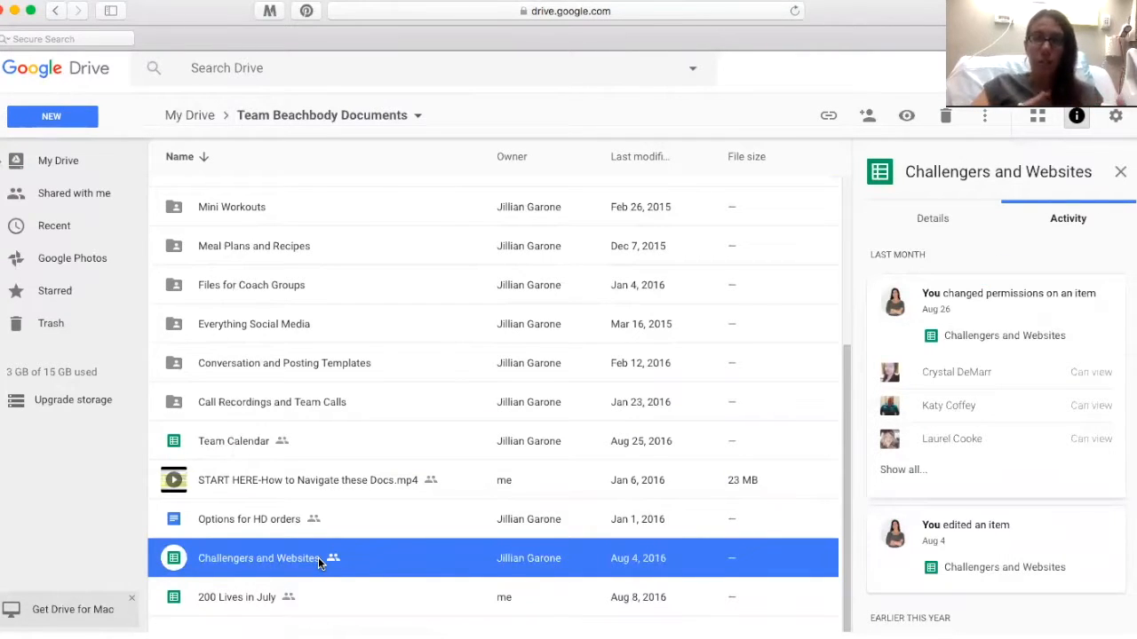
mouse_move(279, 595)
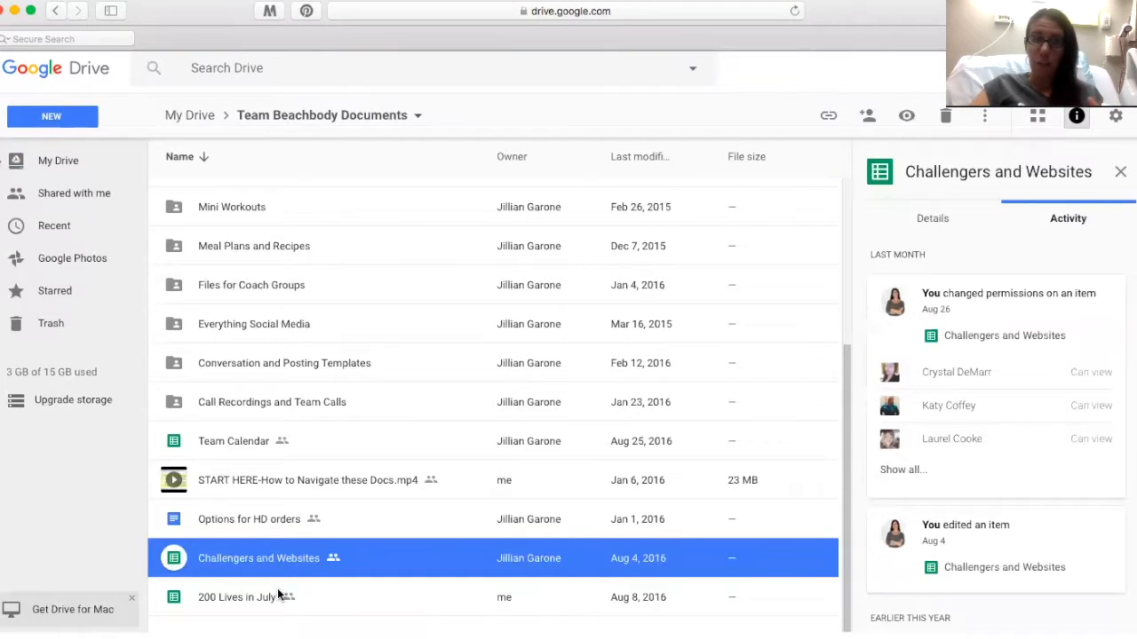
mouse_move(259, 602)
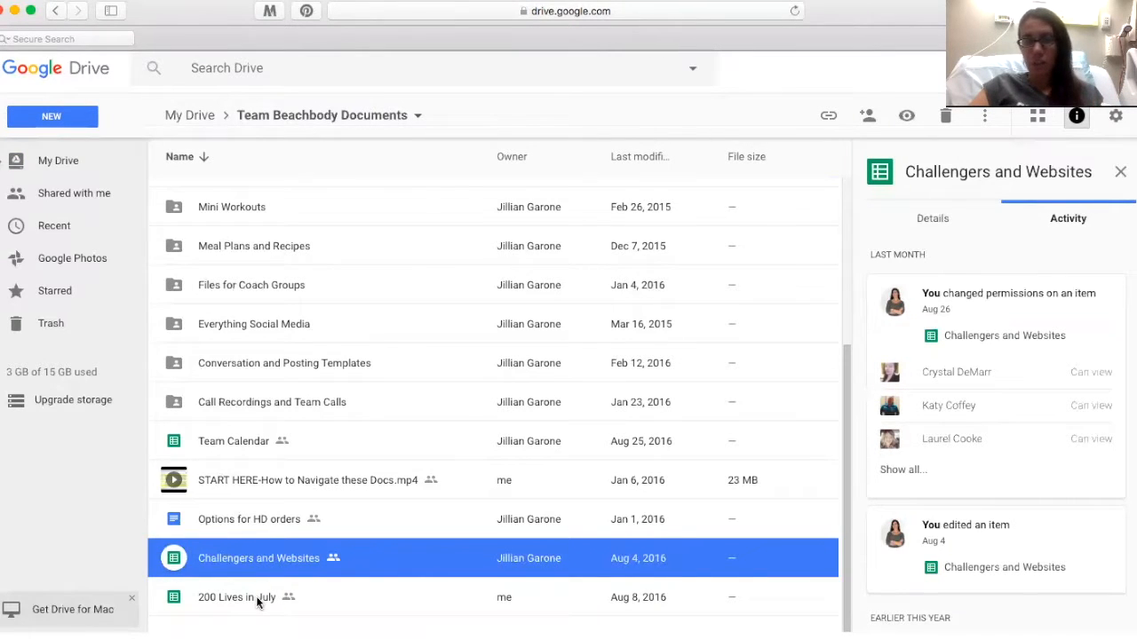
left_click(309, 480)
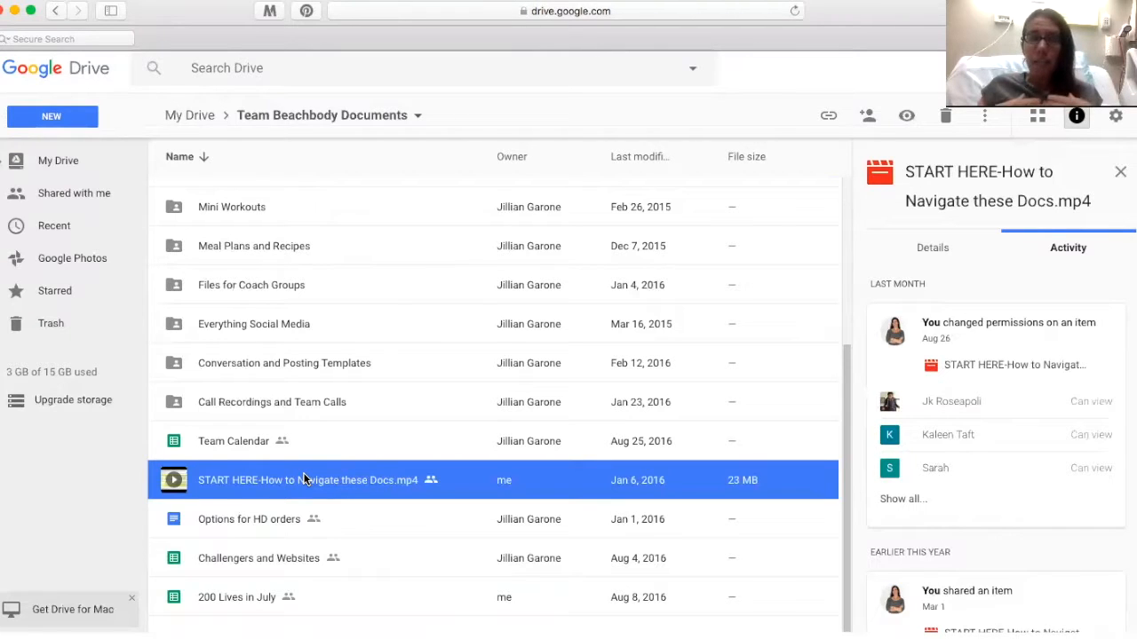
mouse_move(169, 327)
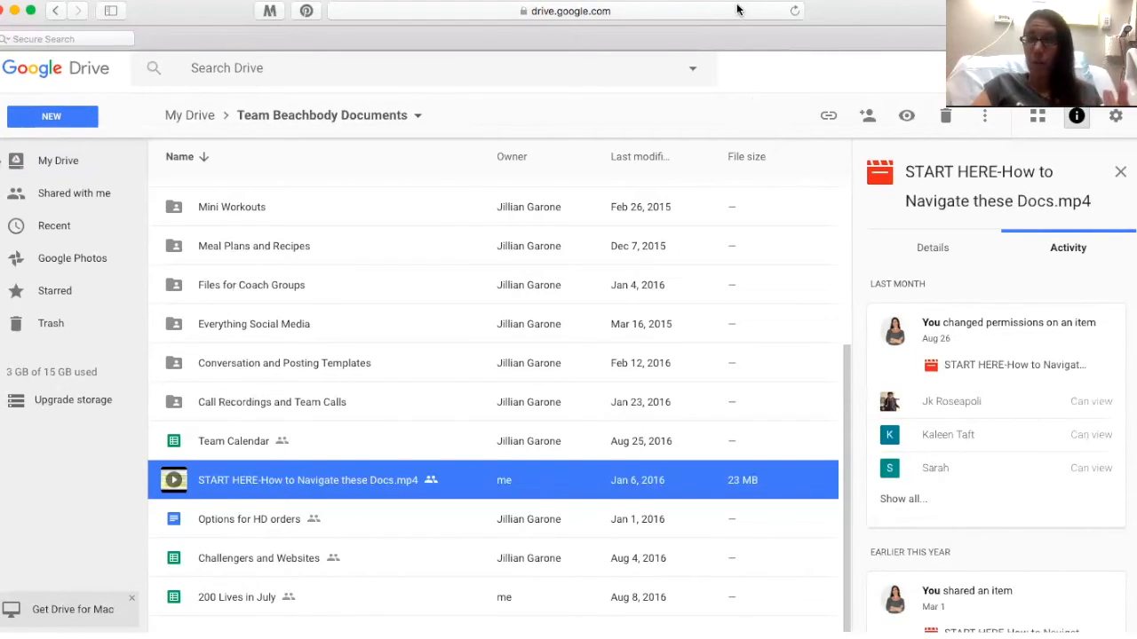
mouse_move(746, 108)
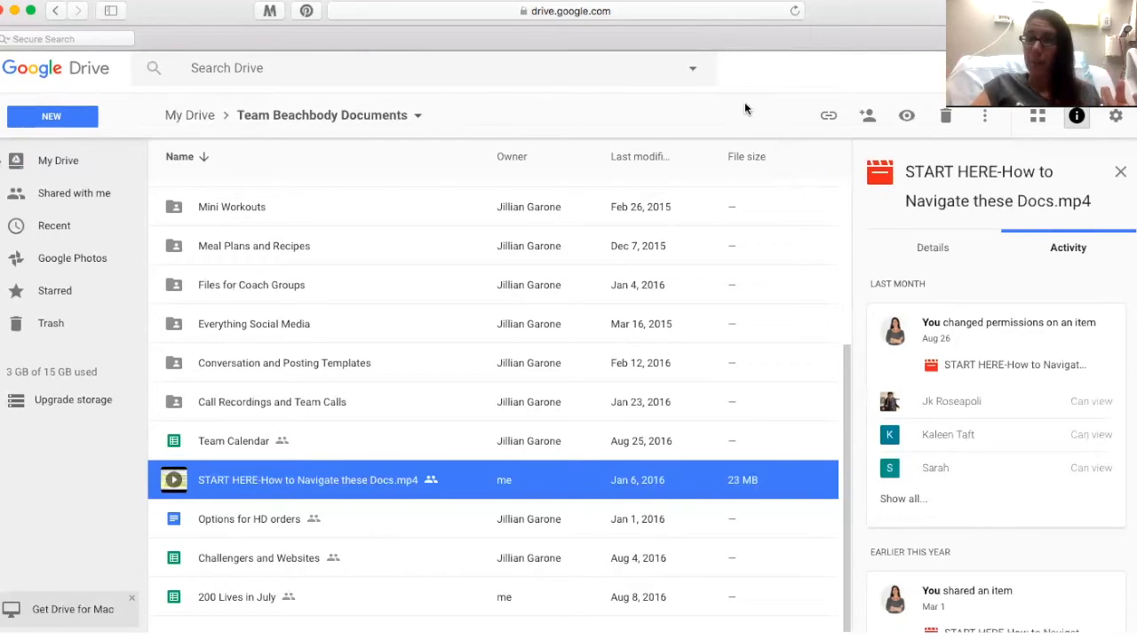